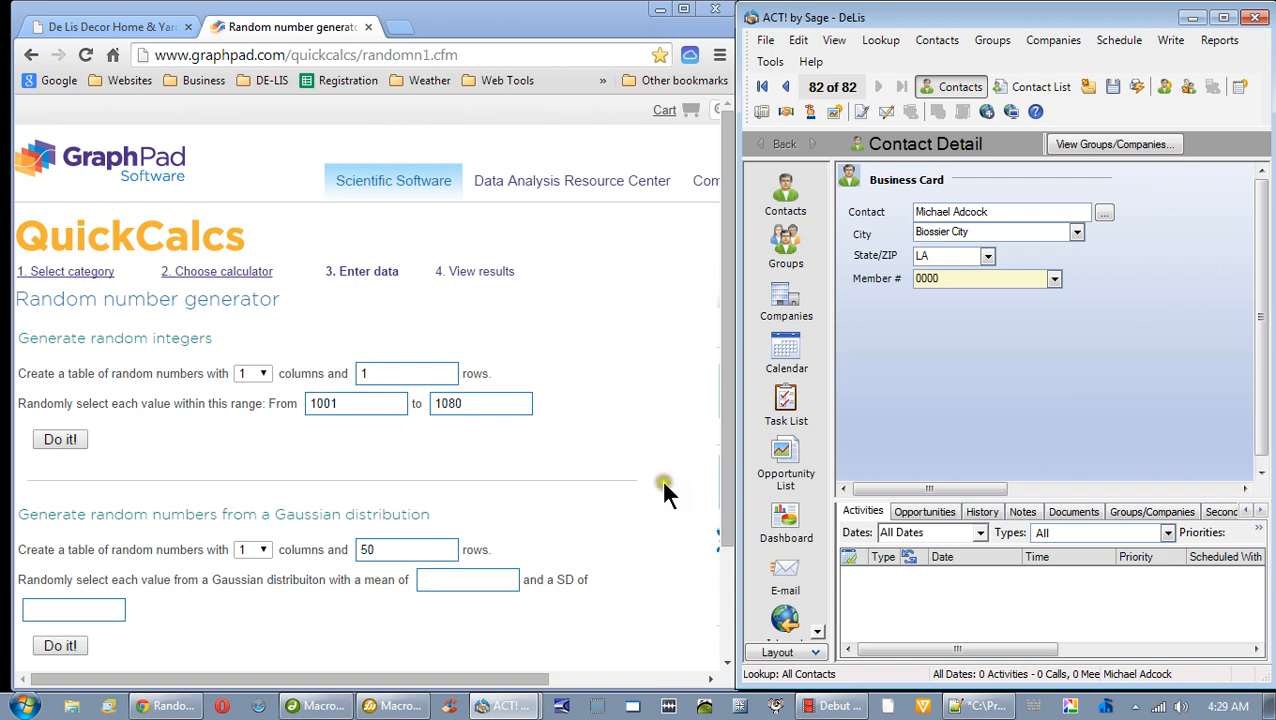
{"action": "mouse_move", "coordinate": [667, 512]}
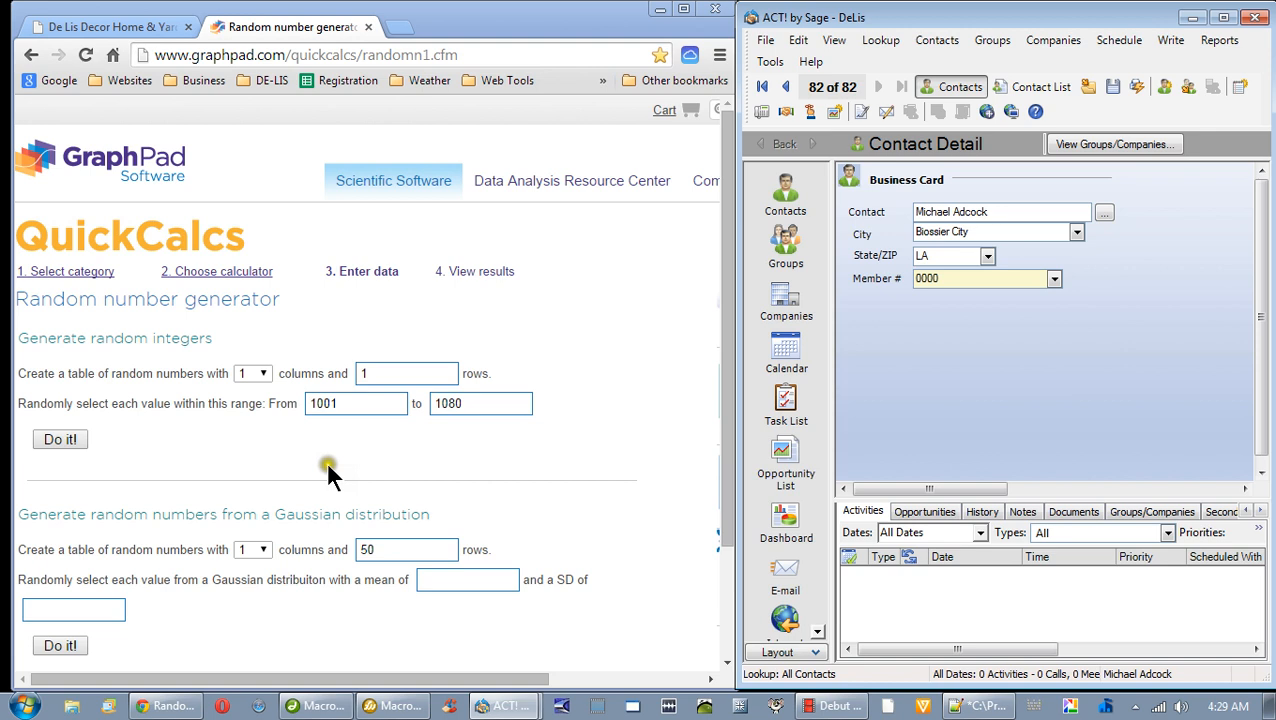
{"action": "mouse_move", "coordinate": [385, 435]}
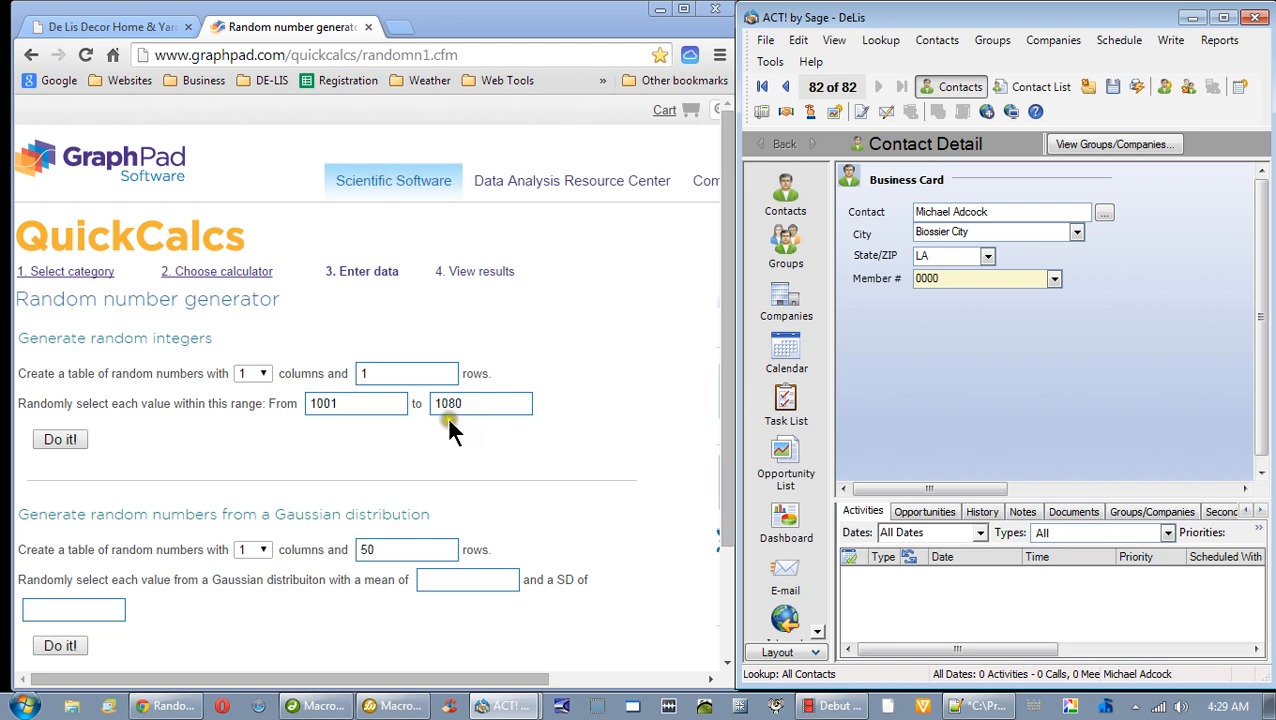
{"action": "mouse_move", "coordinate": [435, 430]}
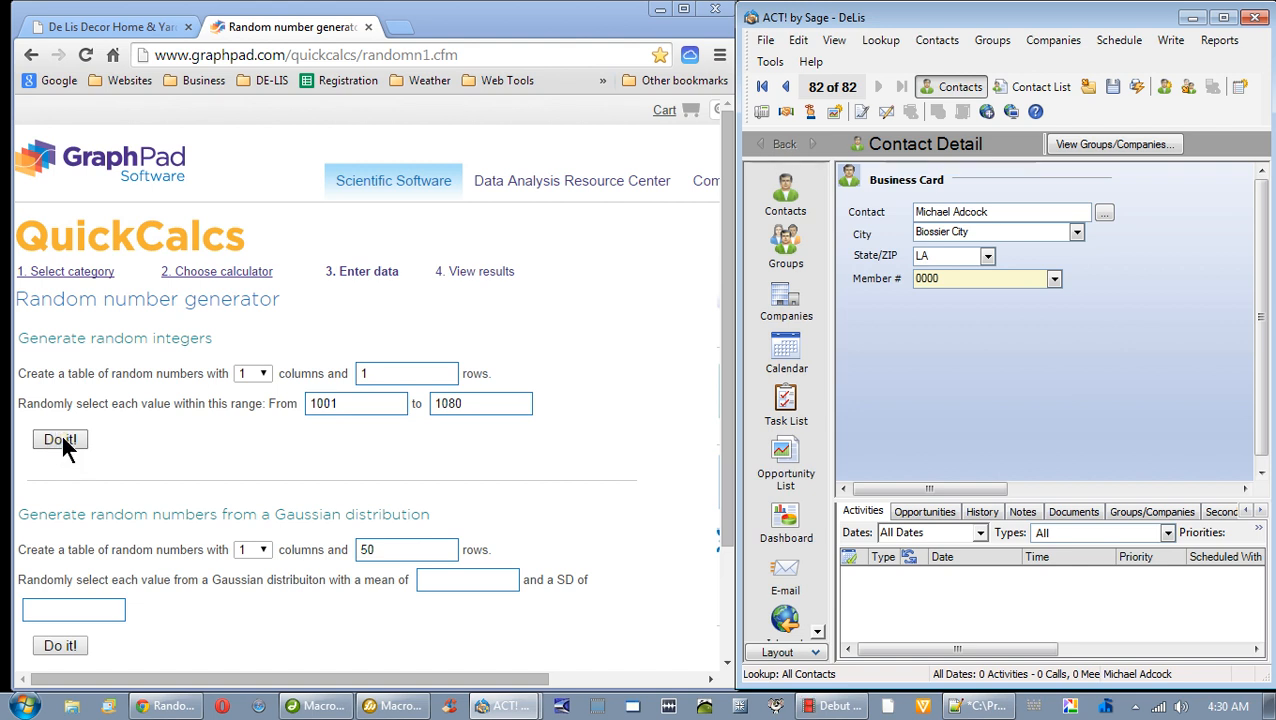
Step: Generate a random integer between 1001 and 1080, yielding member number 1051
{"action": "left_click", "coordinate": [59, 439]}
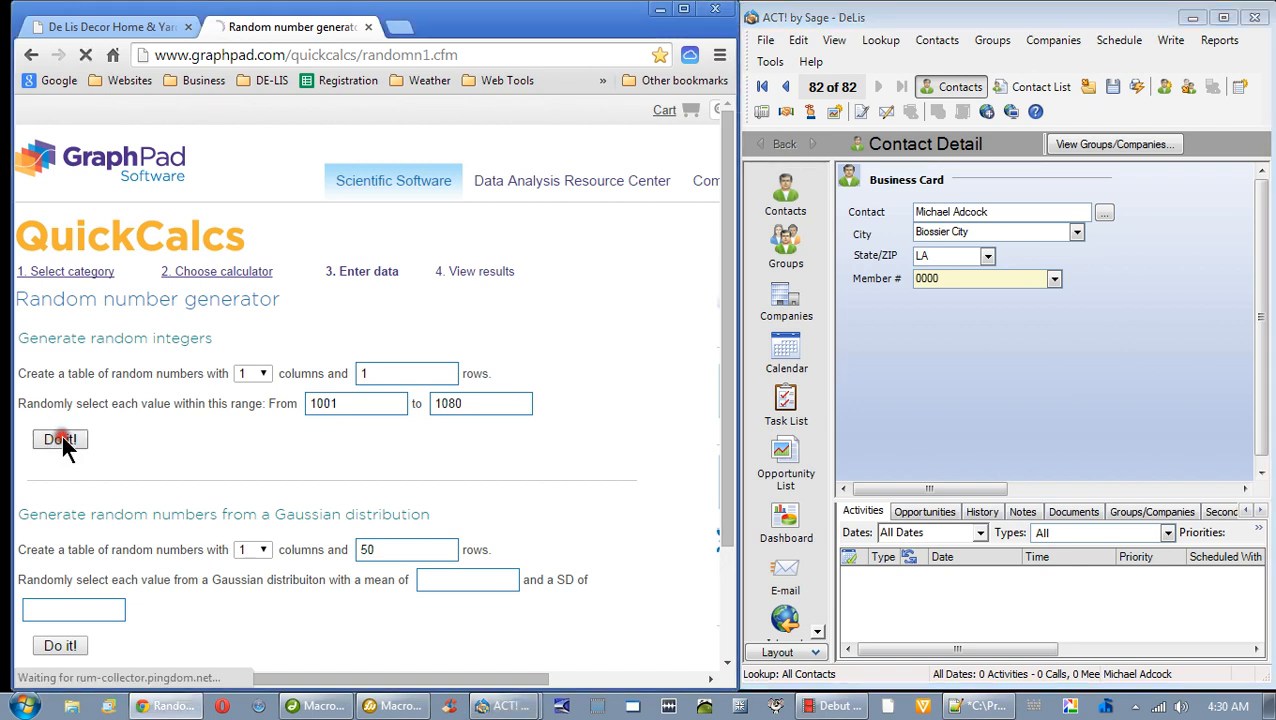
{"action": "left_click", "coordinate": [59, 439]}
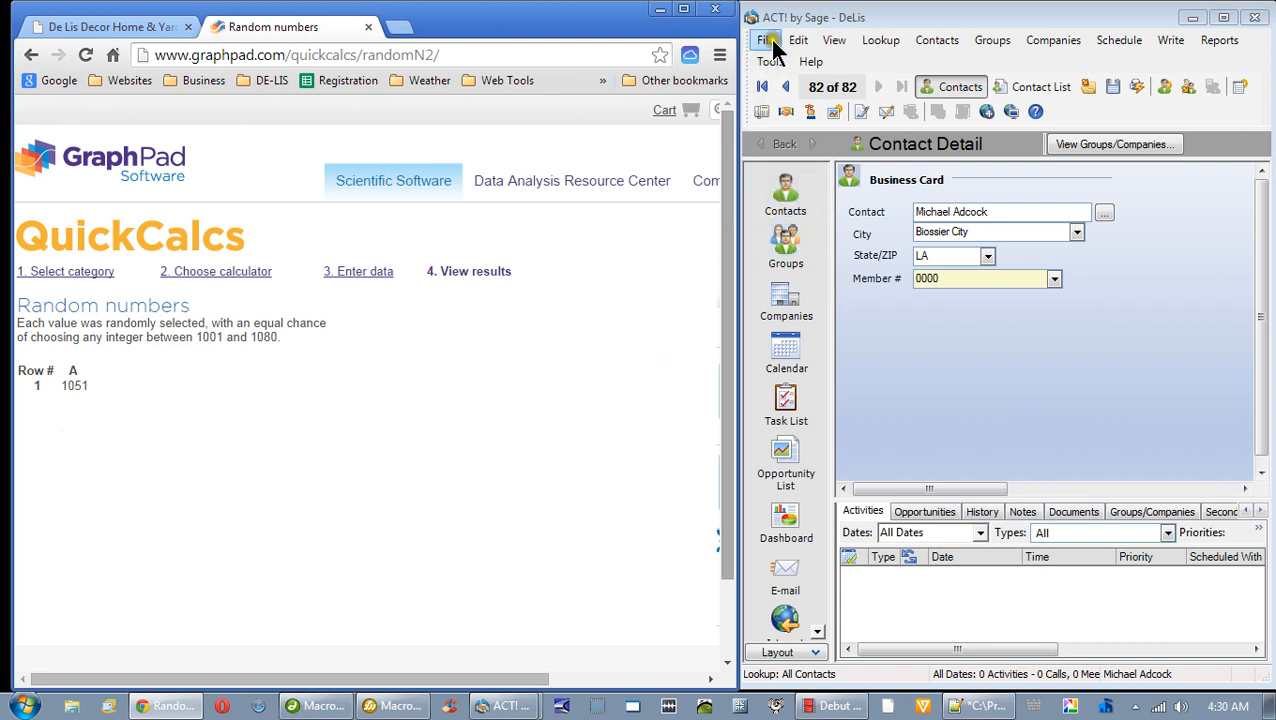
{"action": "mouse_move", "coordinate": [834, 40]}
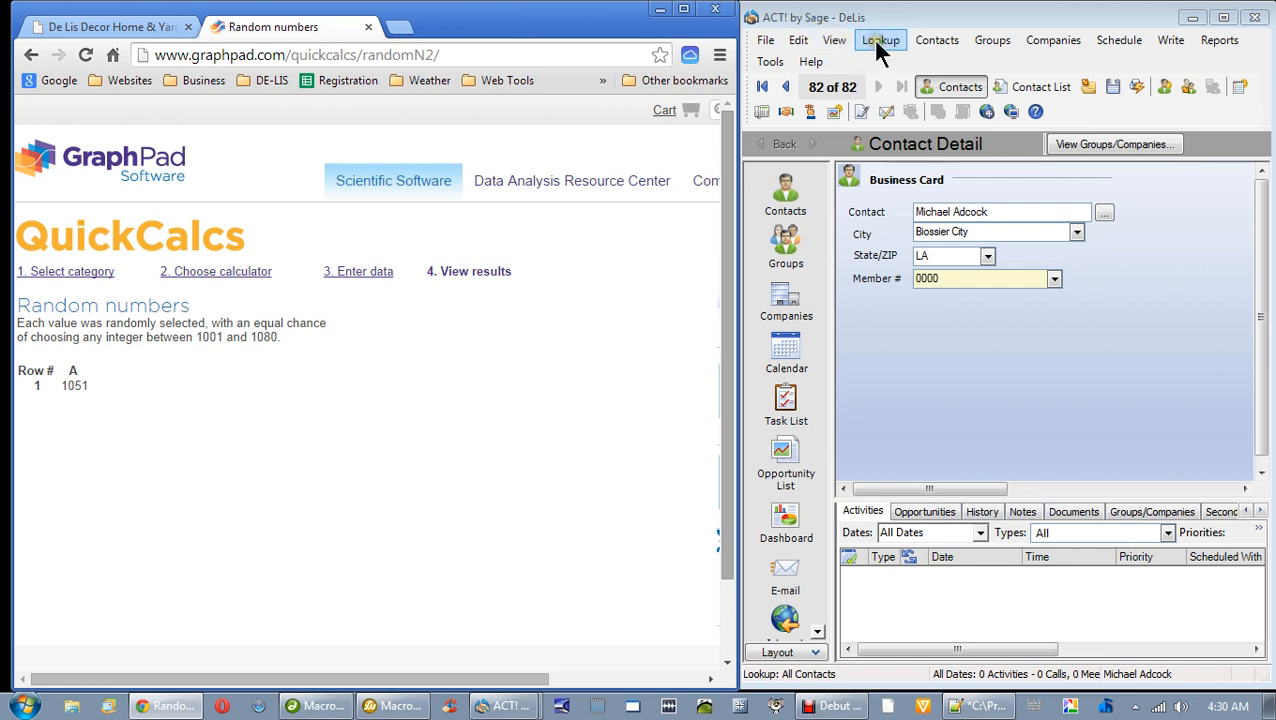
Step: Start a contact lookup on the ID/Status field from the Lookup menu
{"action": "left_click", "coordinate": [880, 40]}
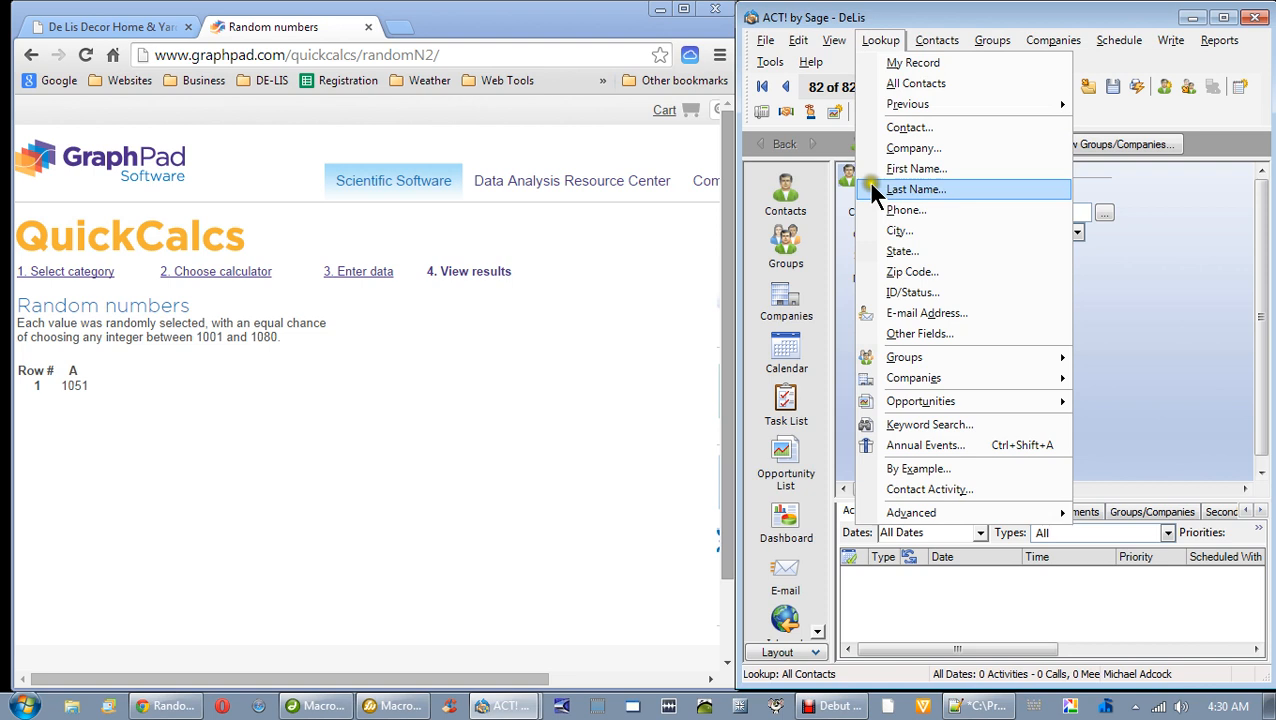
{"action": "mouse_move", "coordinate": [899, 231]}
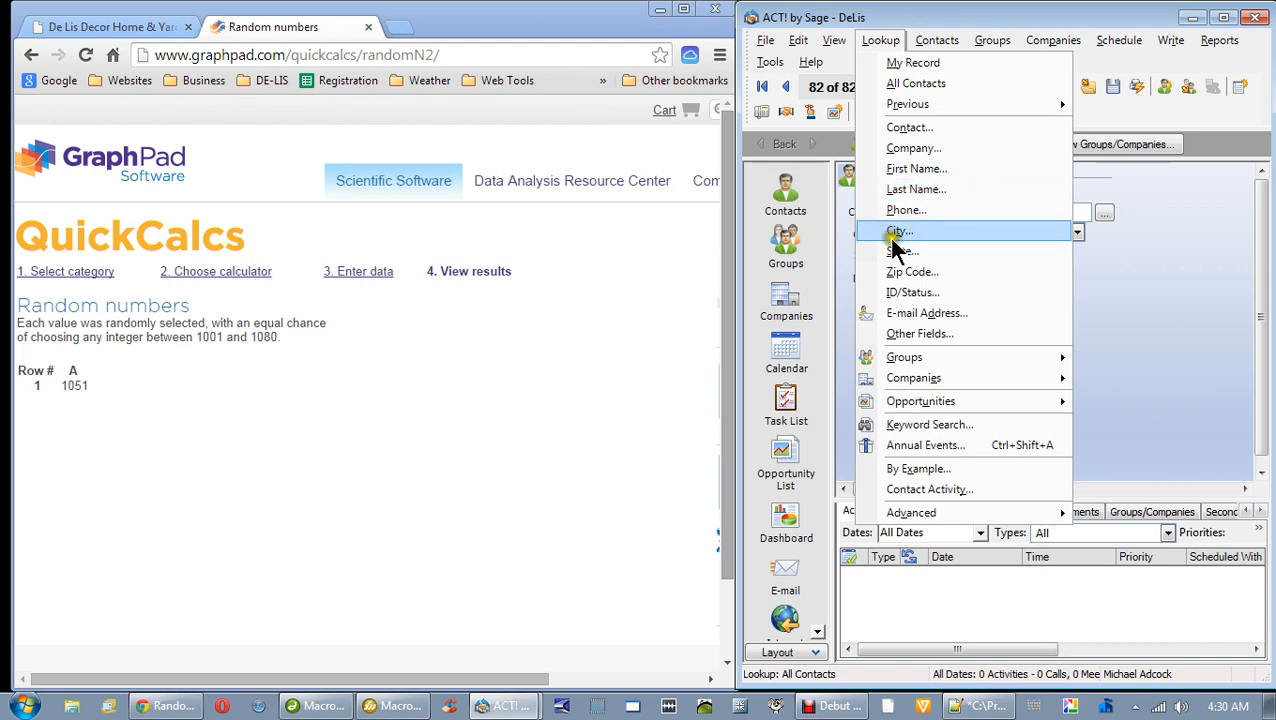
{"action": "mouse_move", "coordinate": [905, 292]}
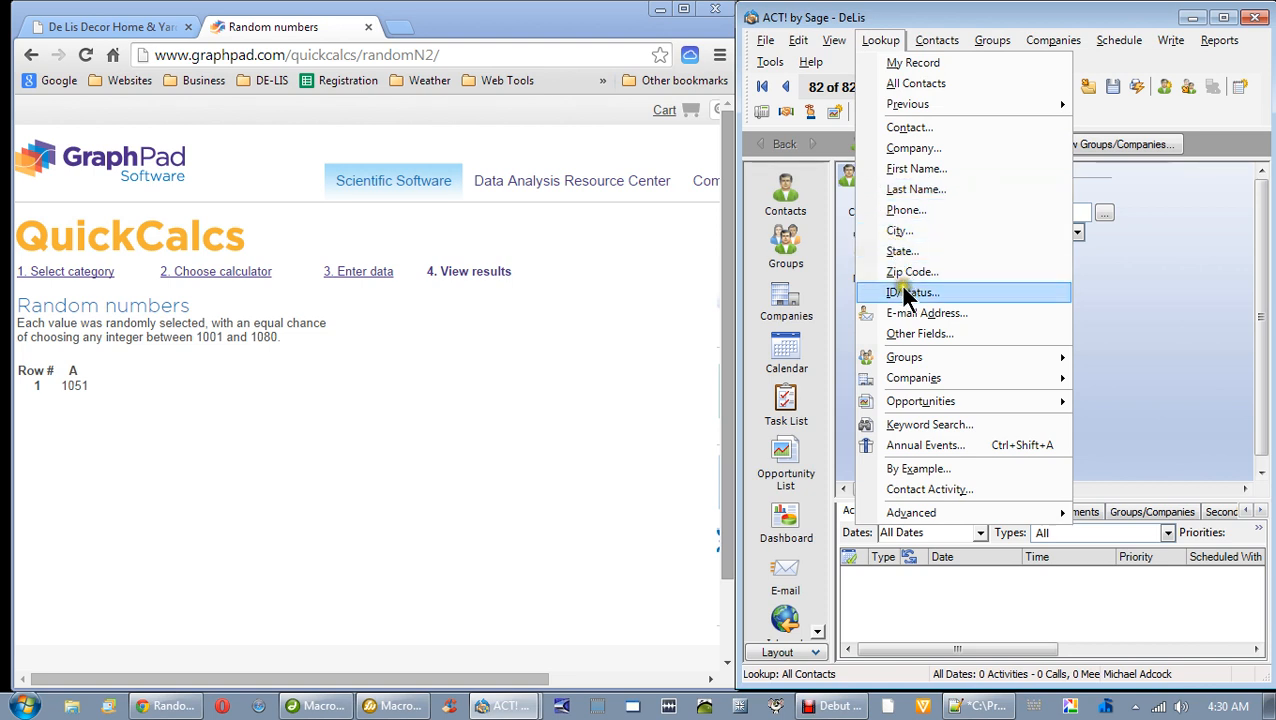
{"action": "left_click", "coordinate": [910, 292]}
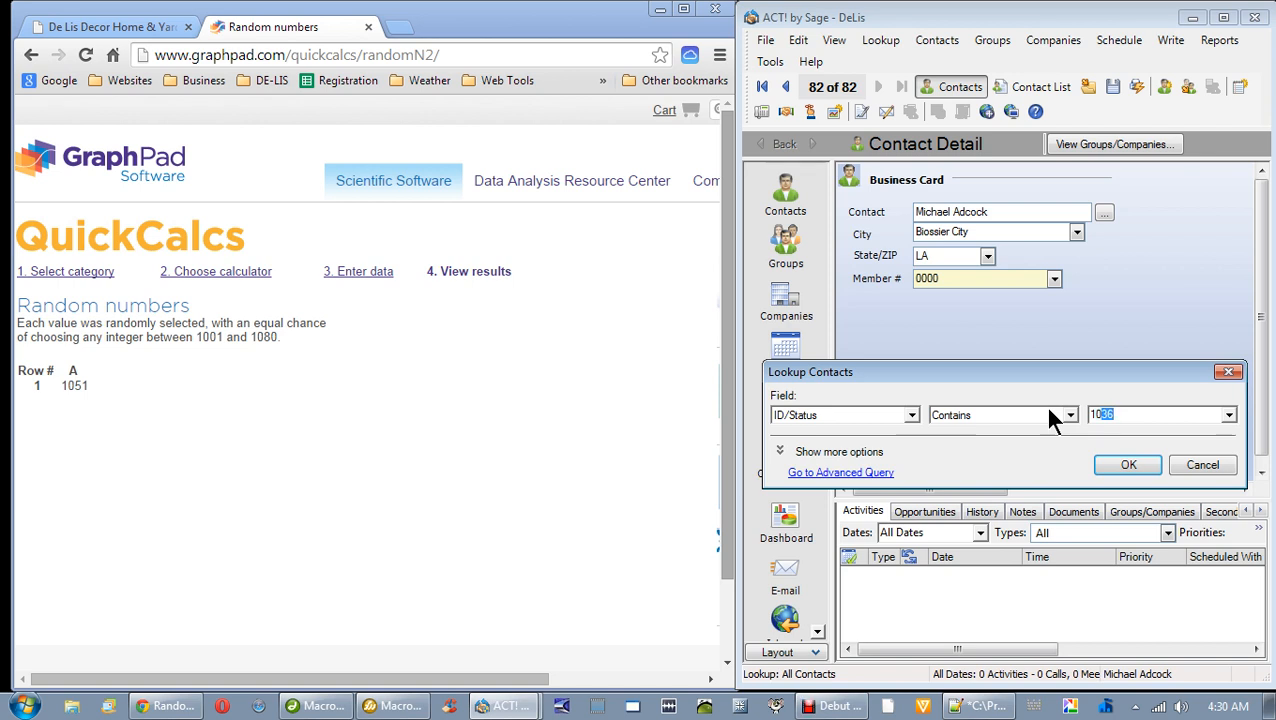
Step: Enter 1051 as the ID/Status search value
{"action": "type", "text": "1051"}
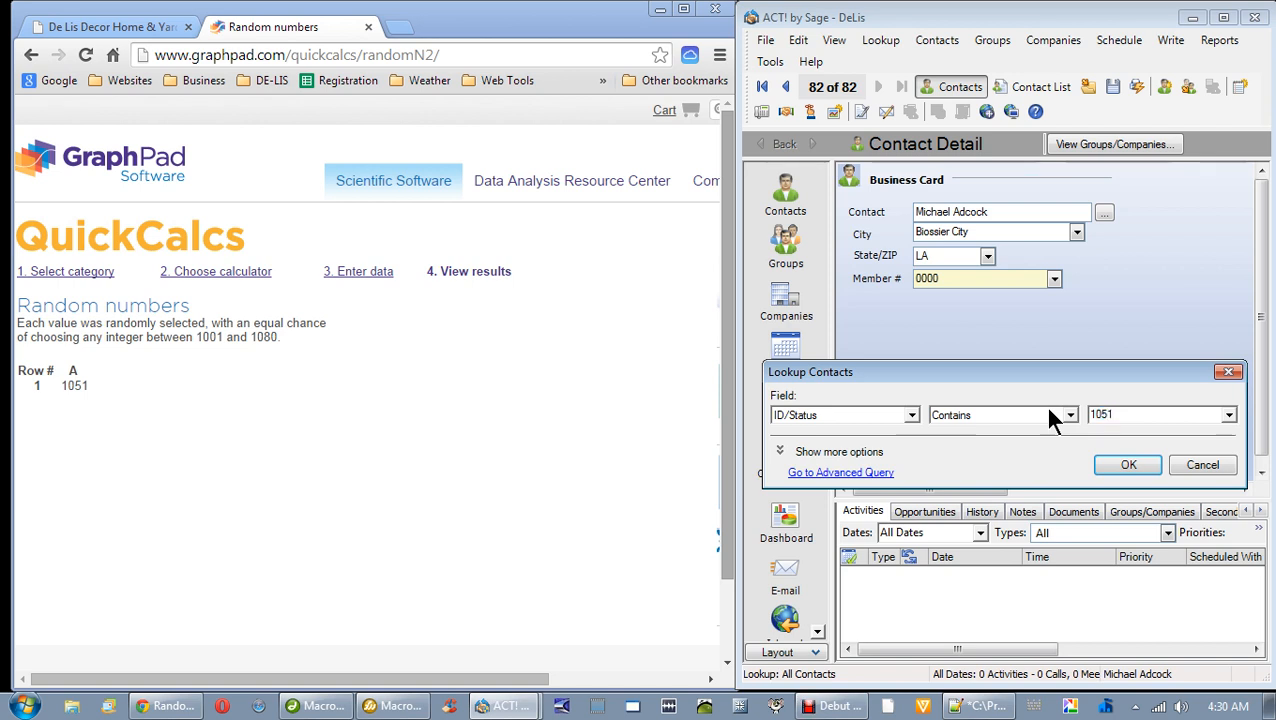
{"action": "mouse_move", "coordinate": [1048, 395]}
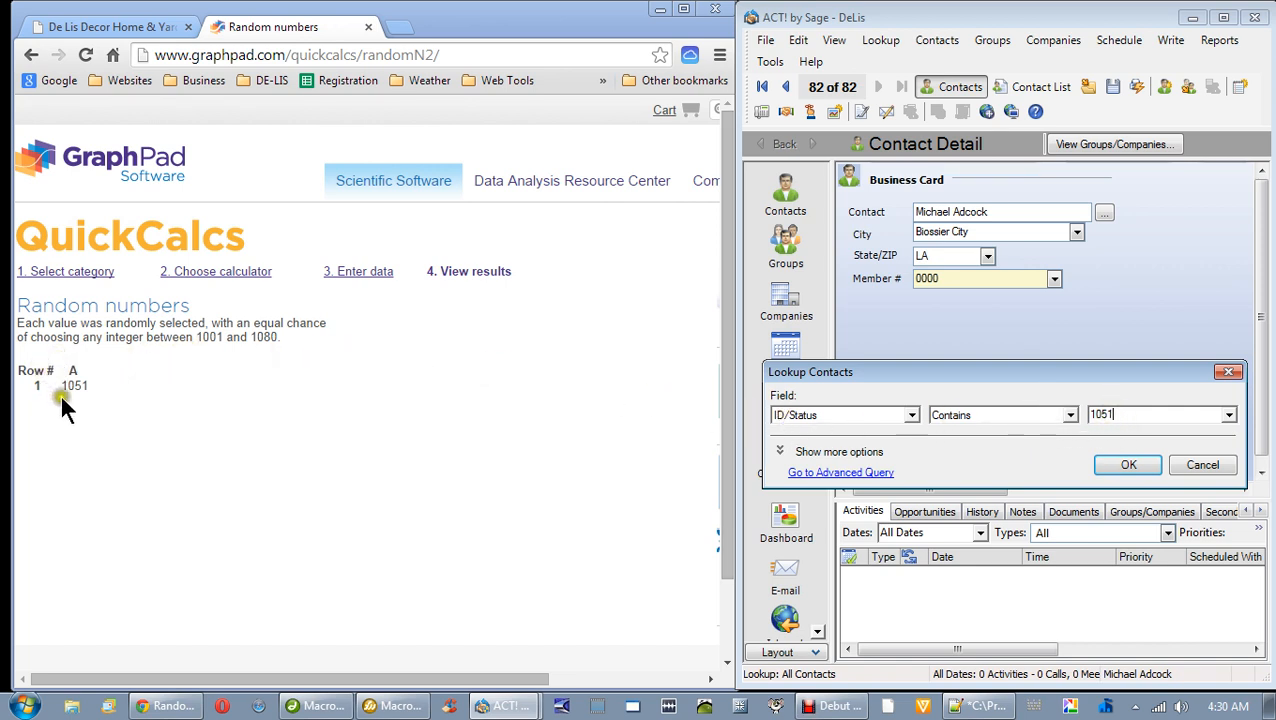
{"action": "mouse_move", "coordinate": [105, 390]}
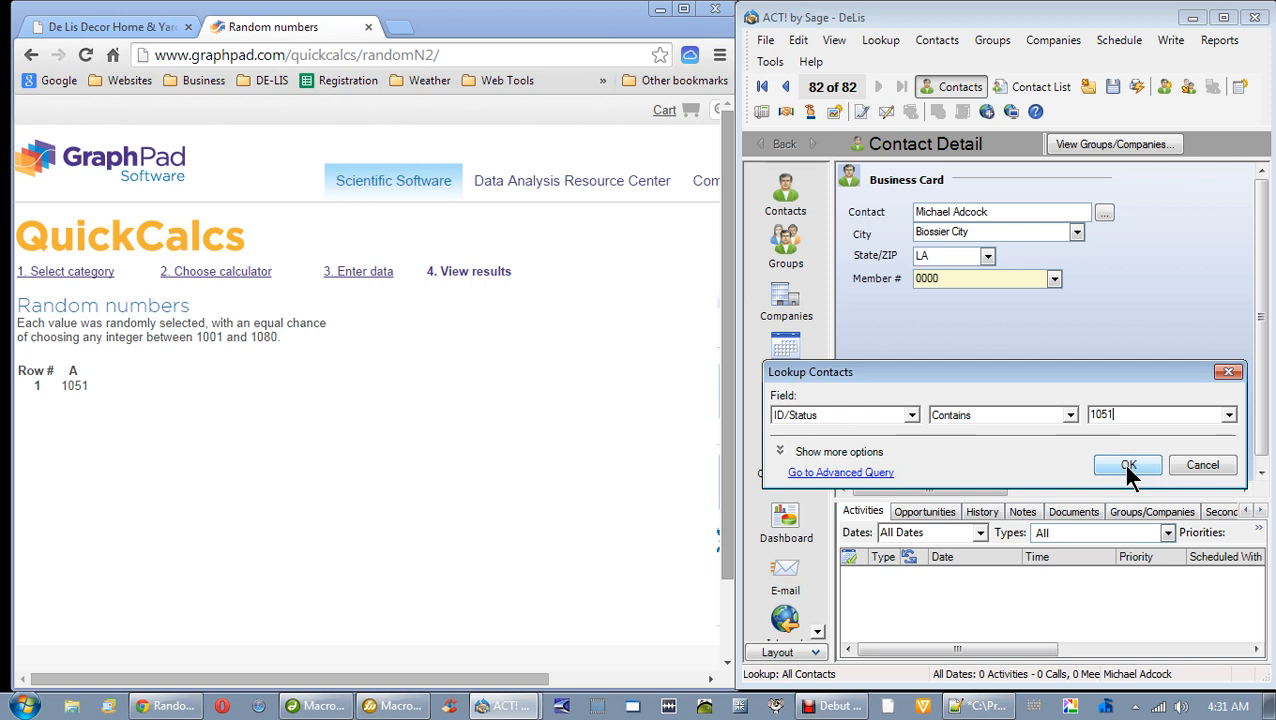
{"action": "left_click", "coordinate": [1128, 465]}
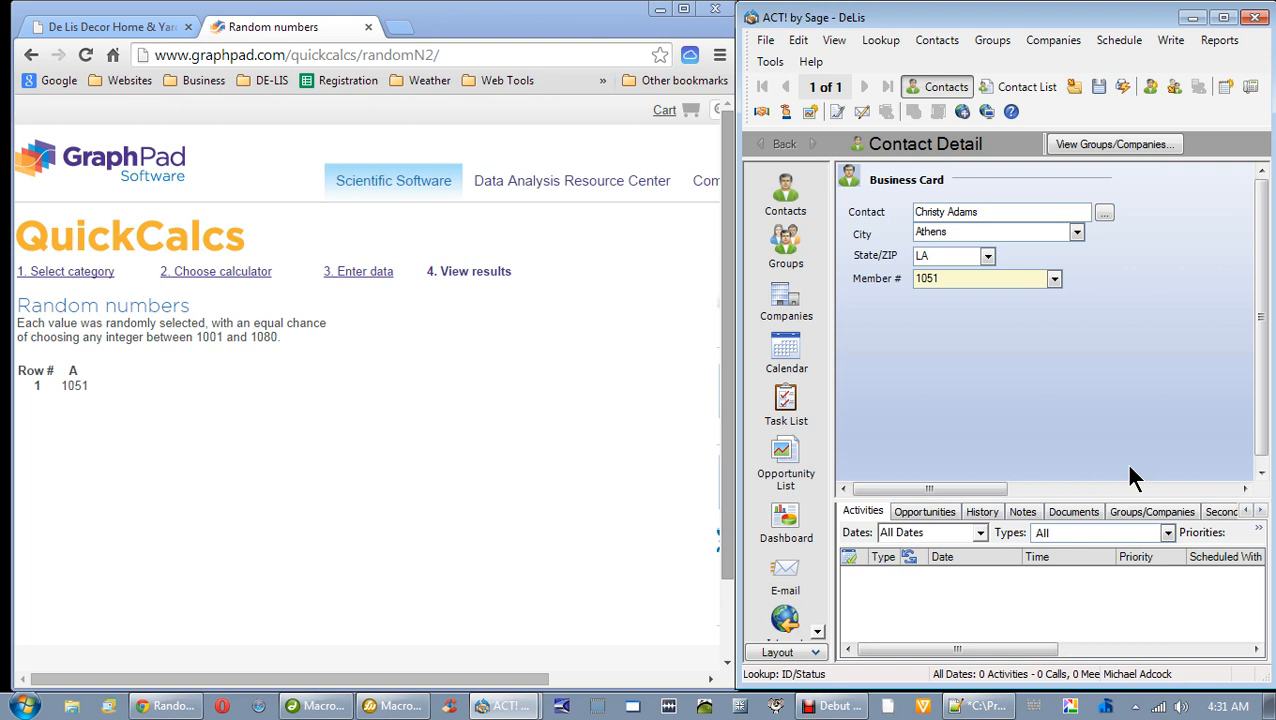
{"action": "left_click", "coordinate": [978, 211]}
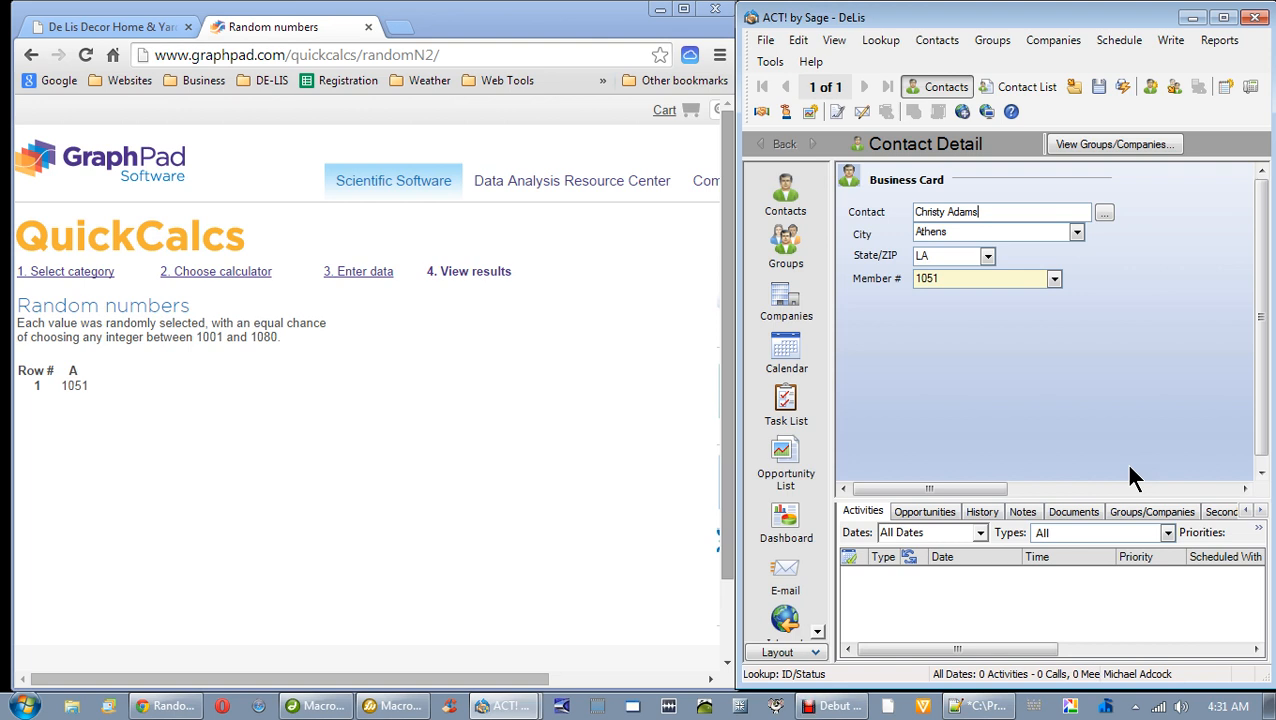
{"action": "mouse_move", "coordinate": [1133, 477]}
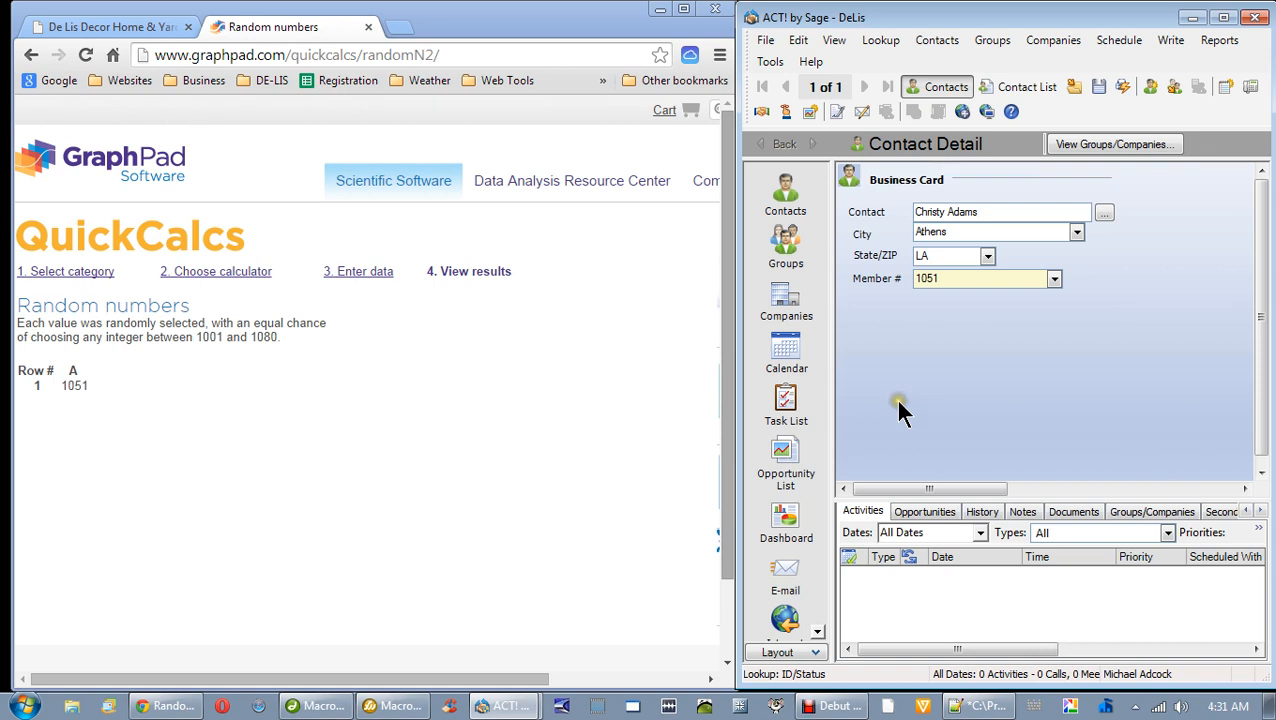
{"action": "left_click", "coordinate": [1000, 211]}
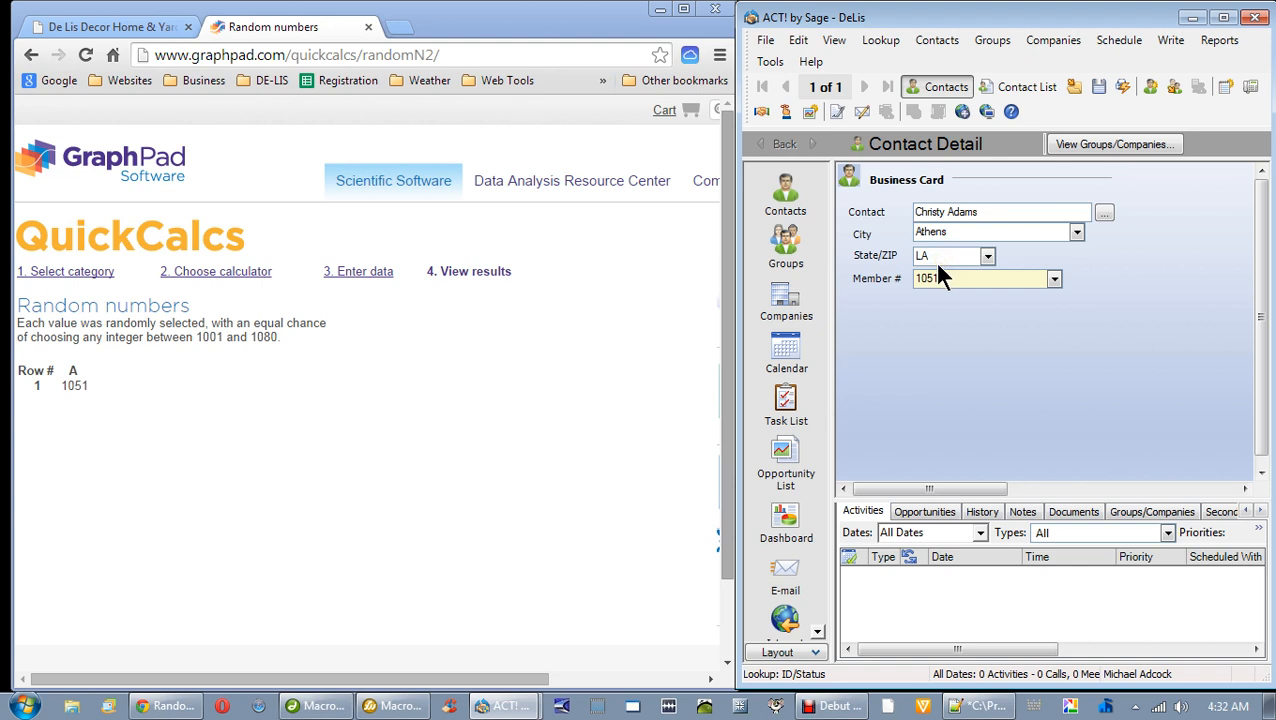
{"action": "left_click", "coordinate": [945, 256]}
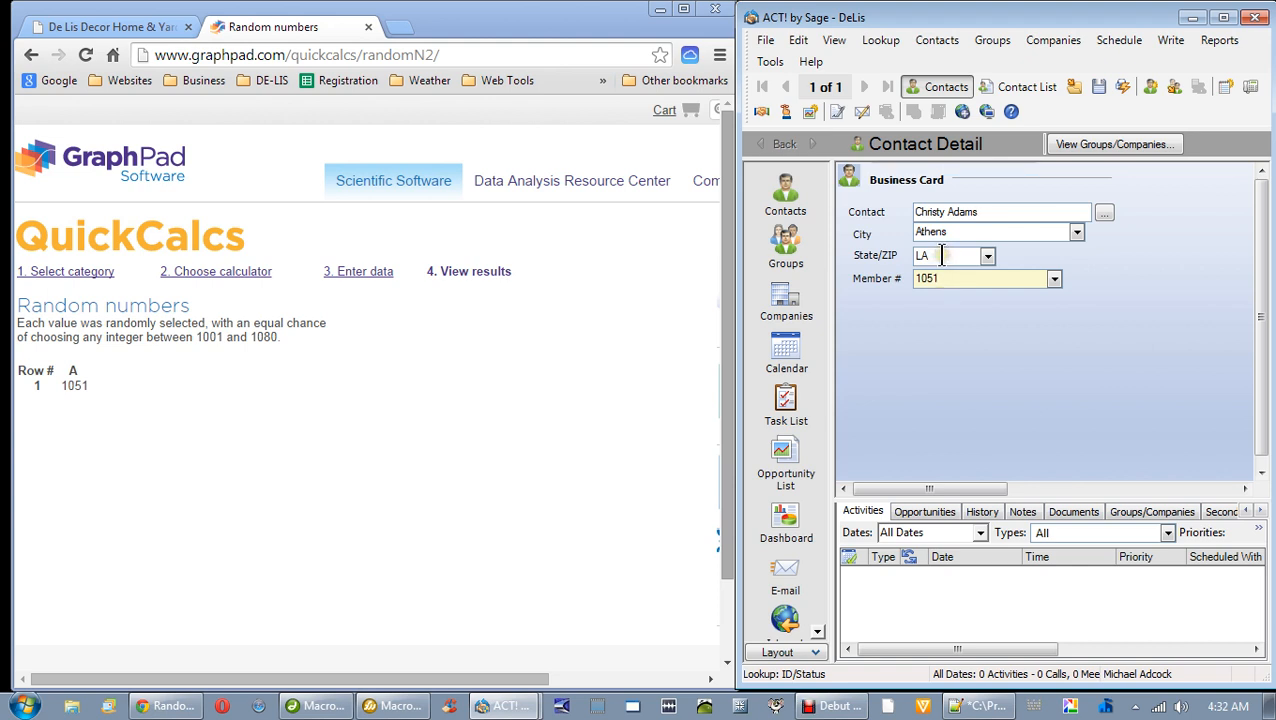